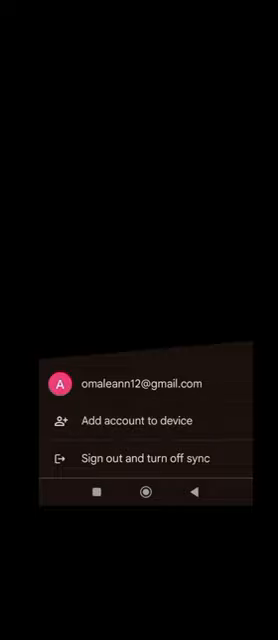
Step: Choose Add account to device and pick Google to reach the sign-in page
{"action": "left_click", "coordinate": [138, 456]}
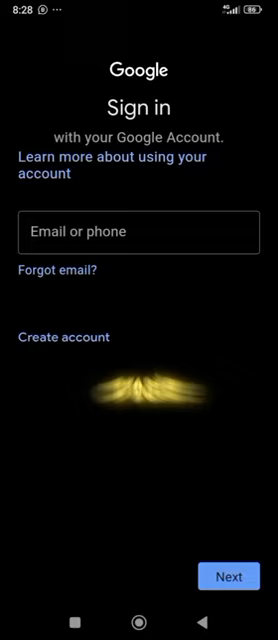
Step: Choose Create account and enter the first name 'An'
{"action": "left_click", "coordinate": [62, 336]}
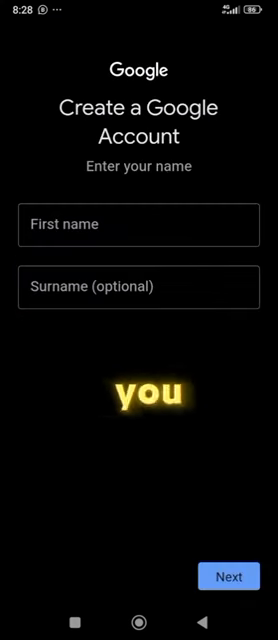
{"action": "type", "text": "An"}
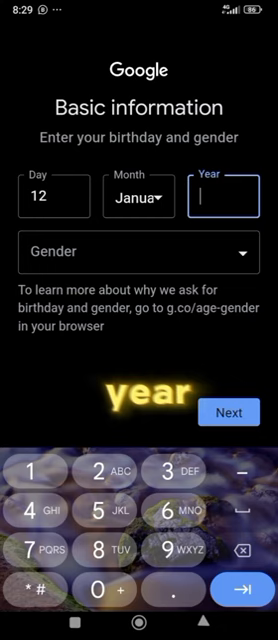
Step: Enter the birth year 1987 with day, month and gender, then continue to address choice
{"action": "type", "text": "1987"}
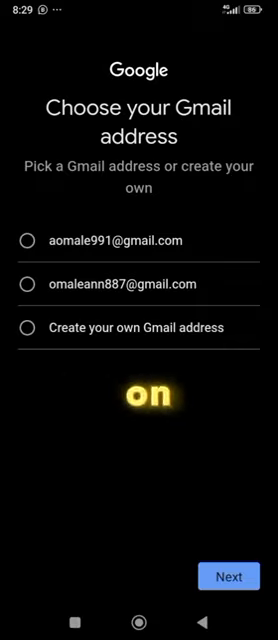
{"action": "left_click", "coordinate": [30, 328]}
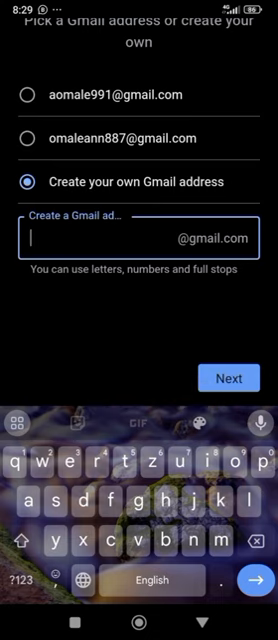
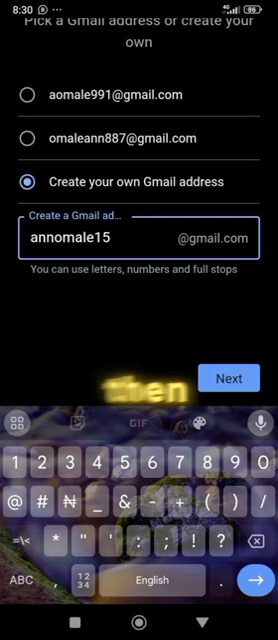
{"action": "left_click", "coordinate": [228, 378]}
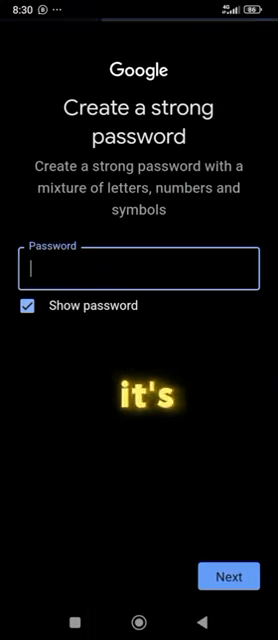
Step: Enter a strong password in the Password field and submit it
{"action": "left_click", "coordinate": [140, 272]}
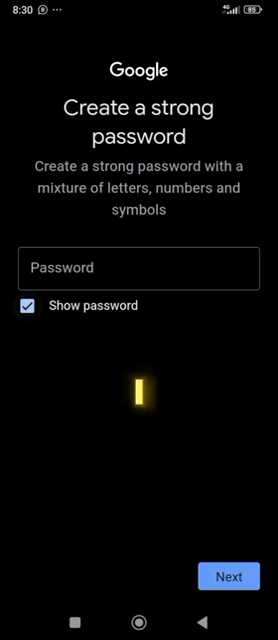
{"action": "left_click", "coordinate": [140, 266]}
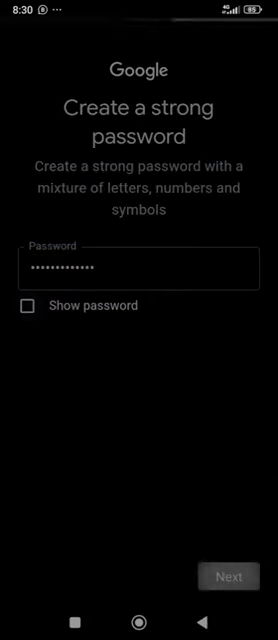
{"action": "left_click", "coordinate": [236, 576]}
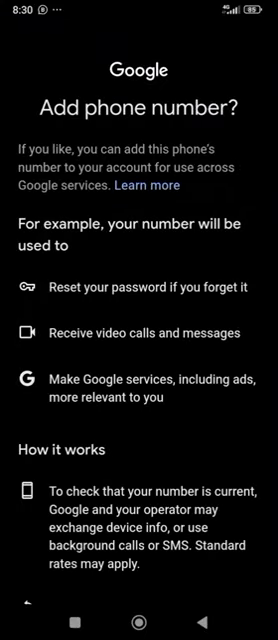
Step: Skip adding a phone number and accept the reviewed account info
{"action": "scroll", "scroll_direction": "down", "scroll_amount": 3}
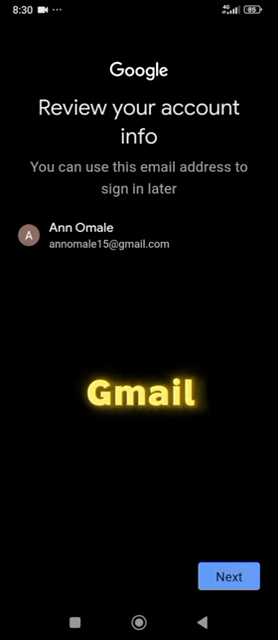
{"action": "left_click", "coordinate": [230, 576]}
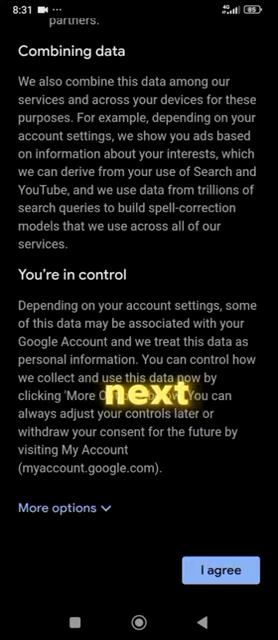